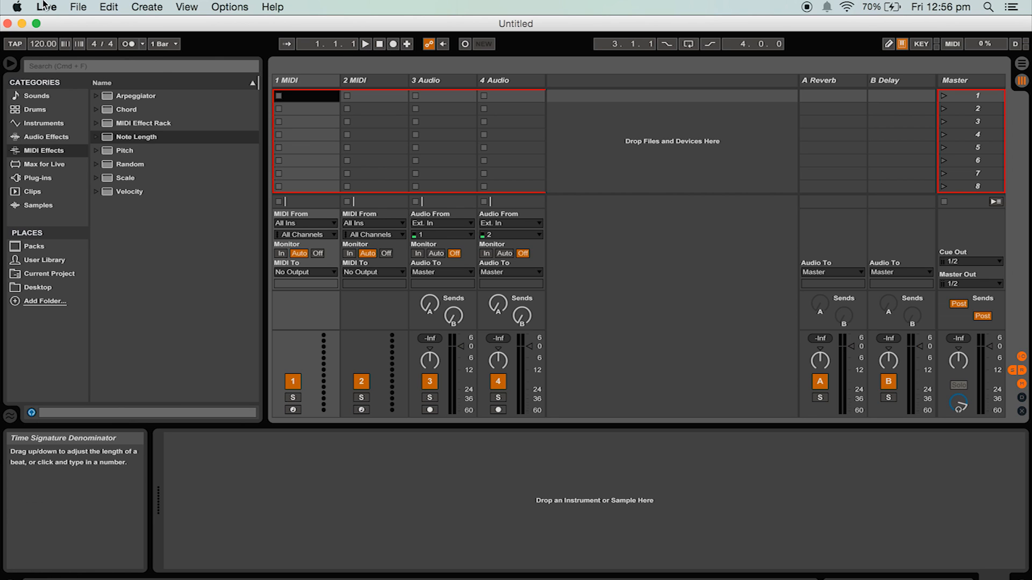
Step: Open Live's Preferences window from the Live menu
left_click(46, 7)
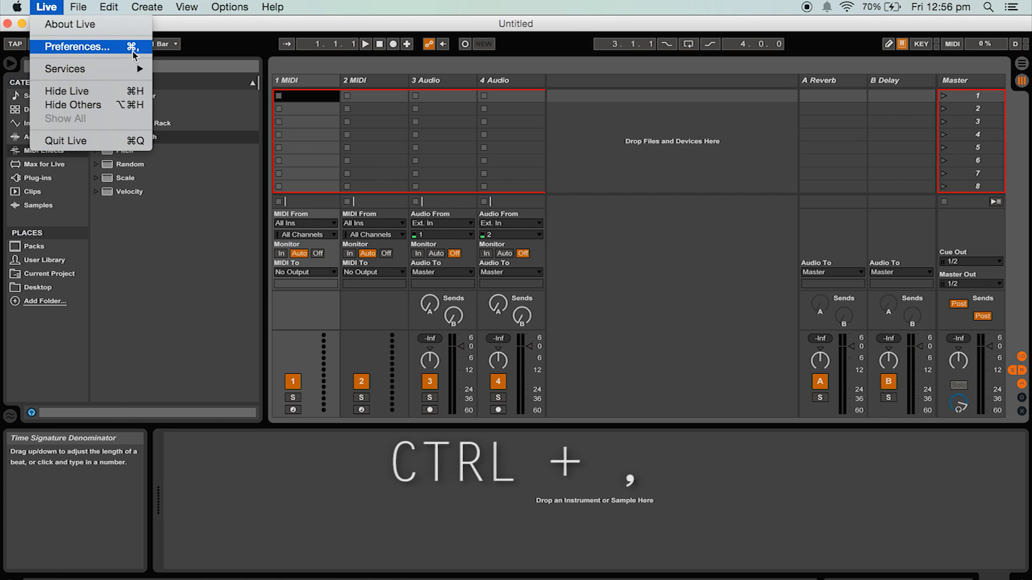
left_click(77, 46)
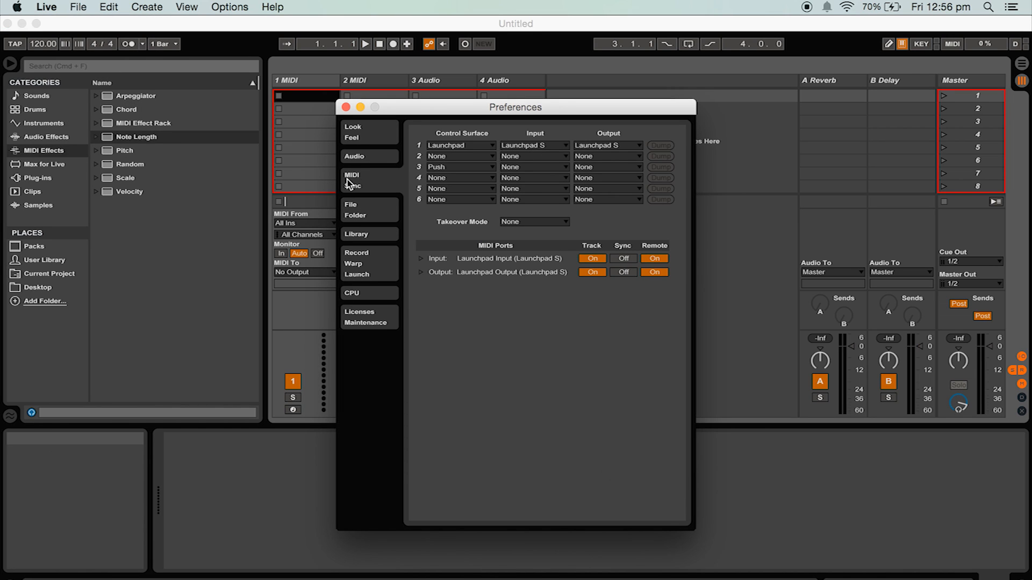
mouse_move(425, 165)
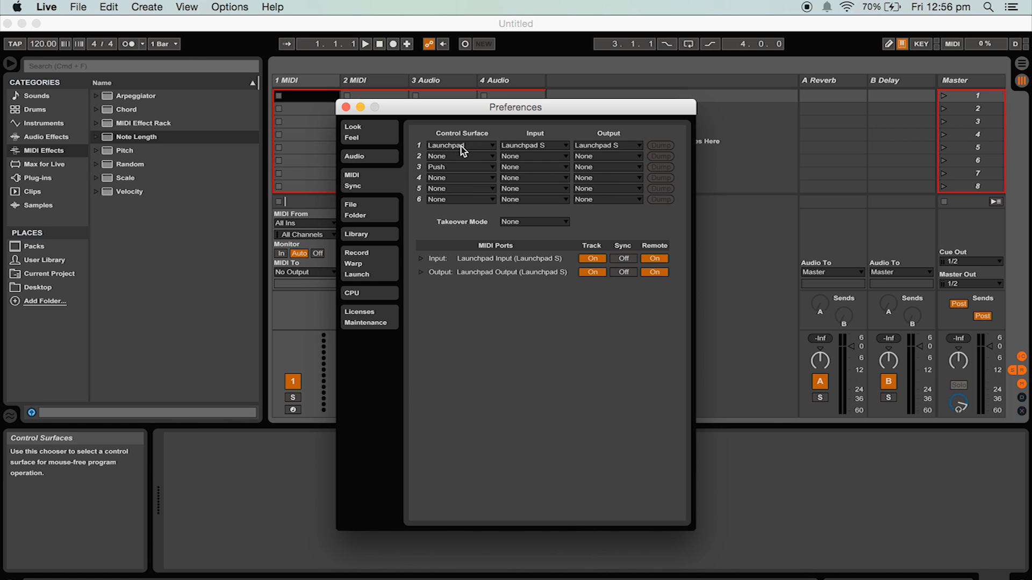
mouse_move(496, 153)
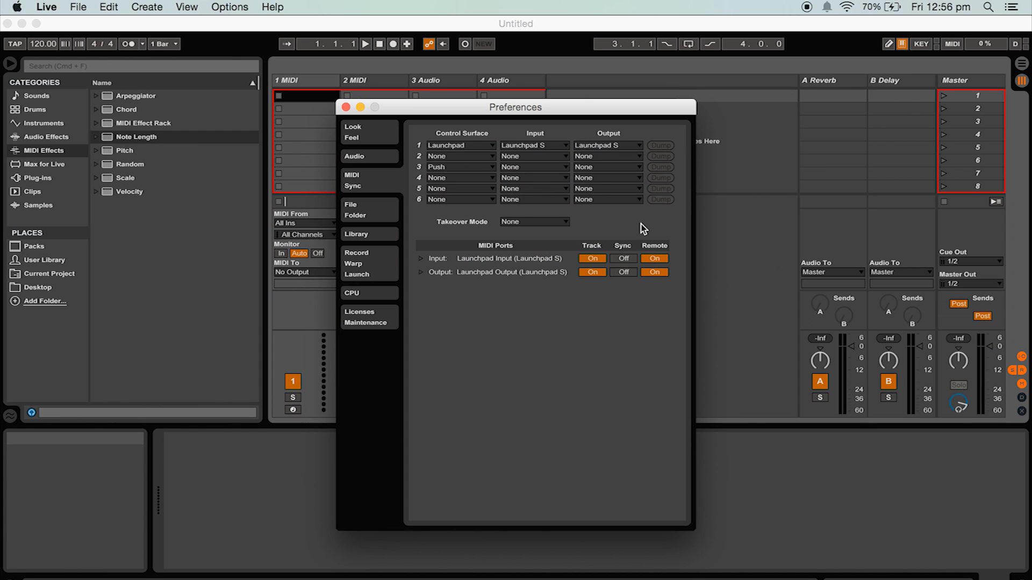
mouse_move(482, 259)
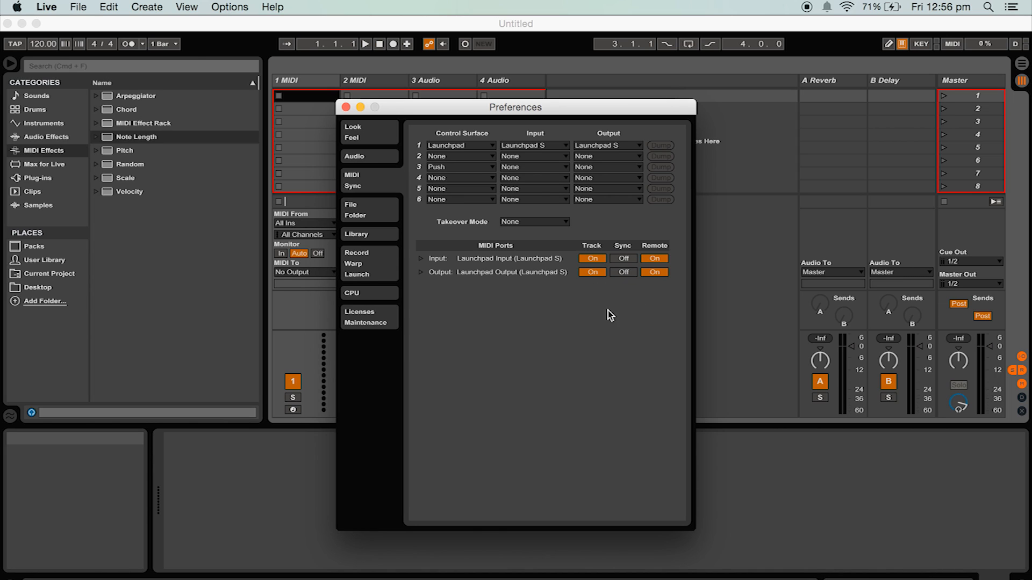
mouse_move(577, 323)
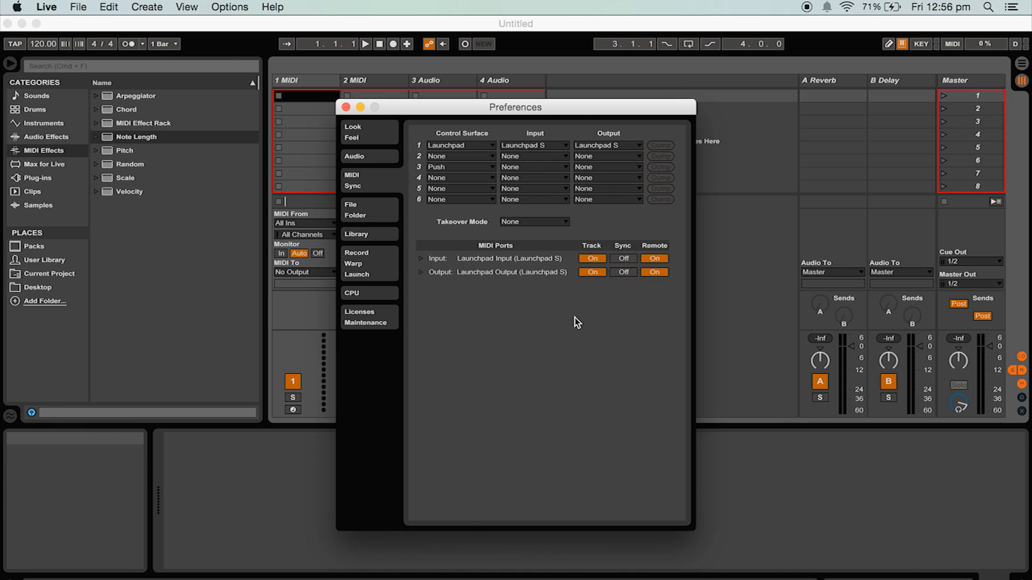
mouse_move(514, 311)
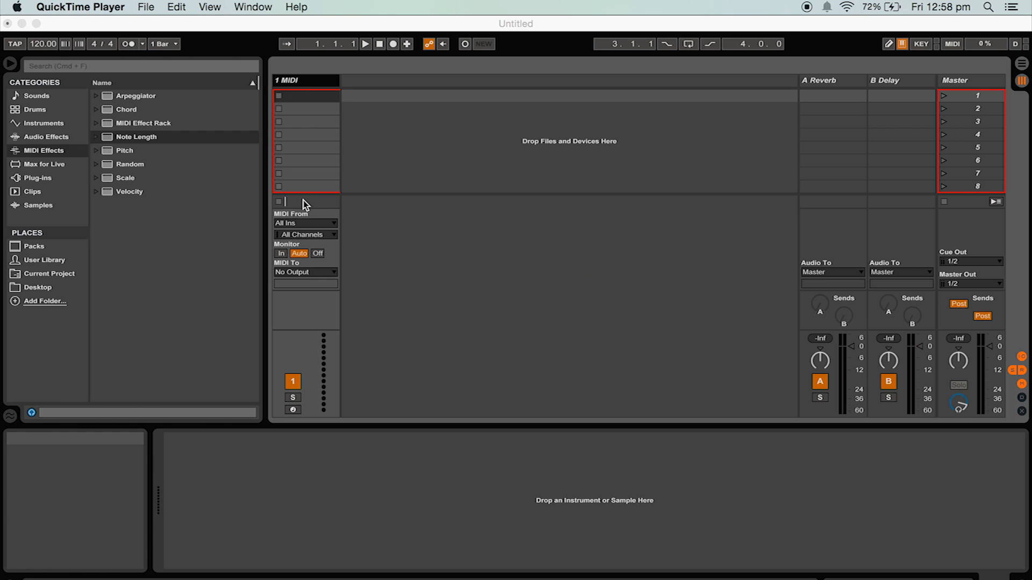
Step: Route the track from Launchpad Input to Launchpad Output on Ch. 1, monitoring set to In
left_click(304, 223)
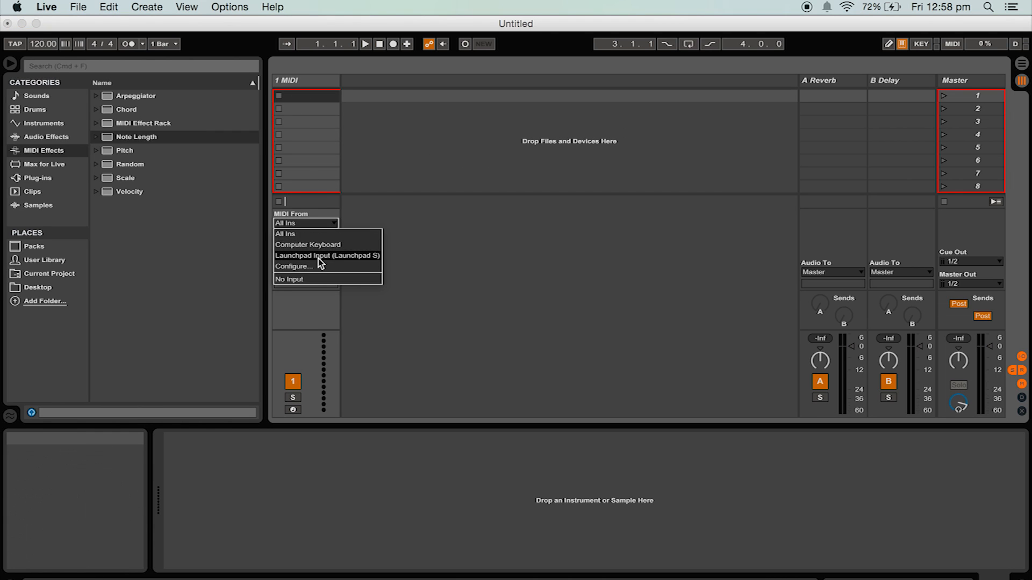
left_click(326, 255)
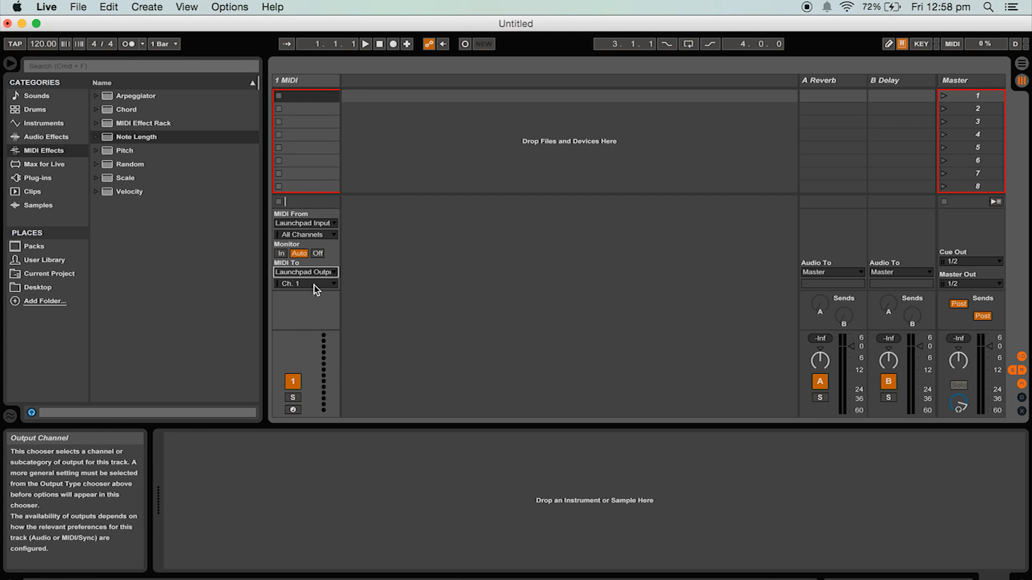
left_click(304, 284)
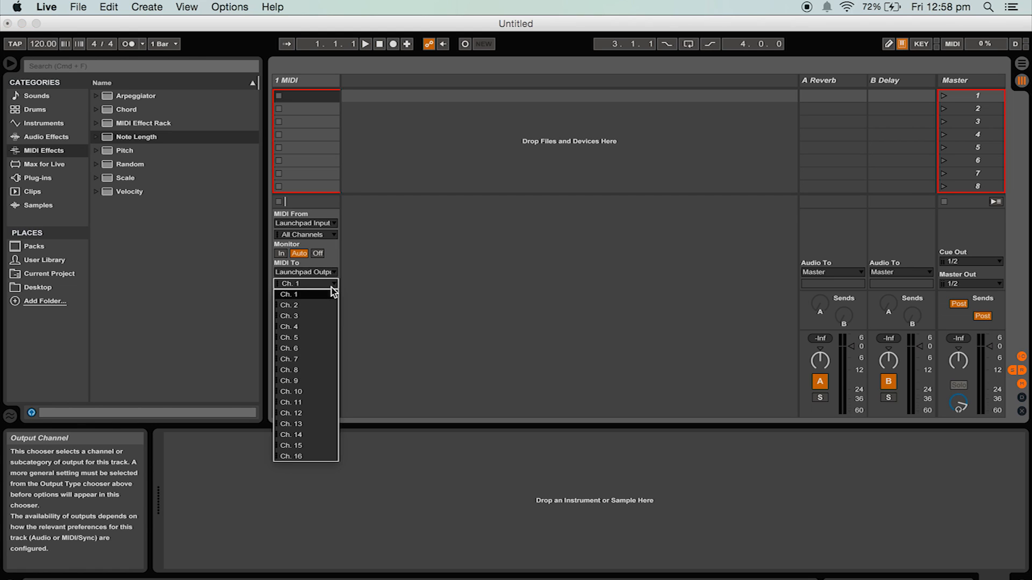
left_click(289, 283)
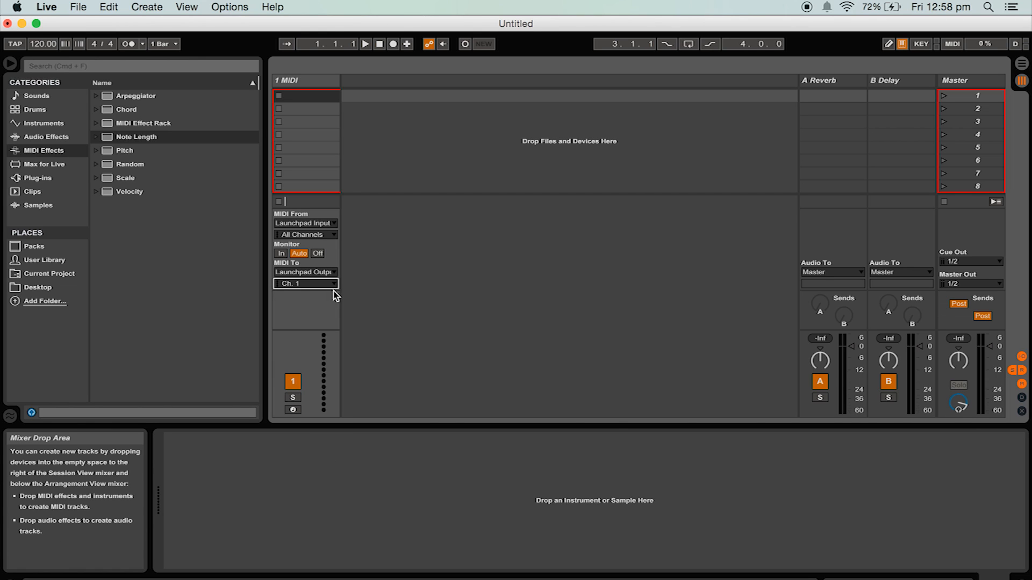
left_click(281, 253)
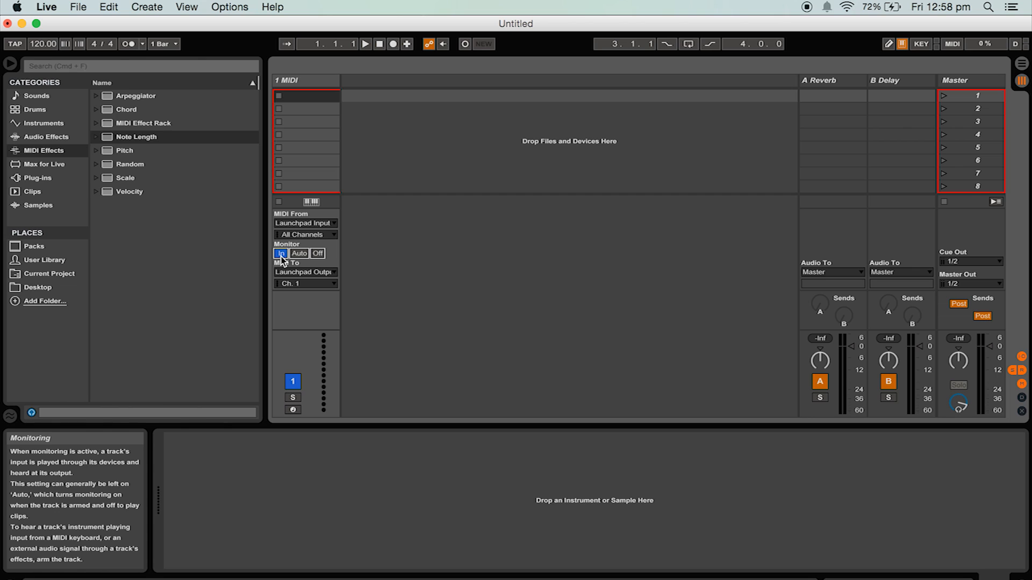
left_click(44, 150)
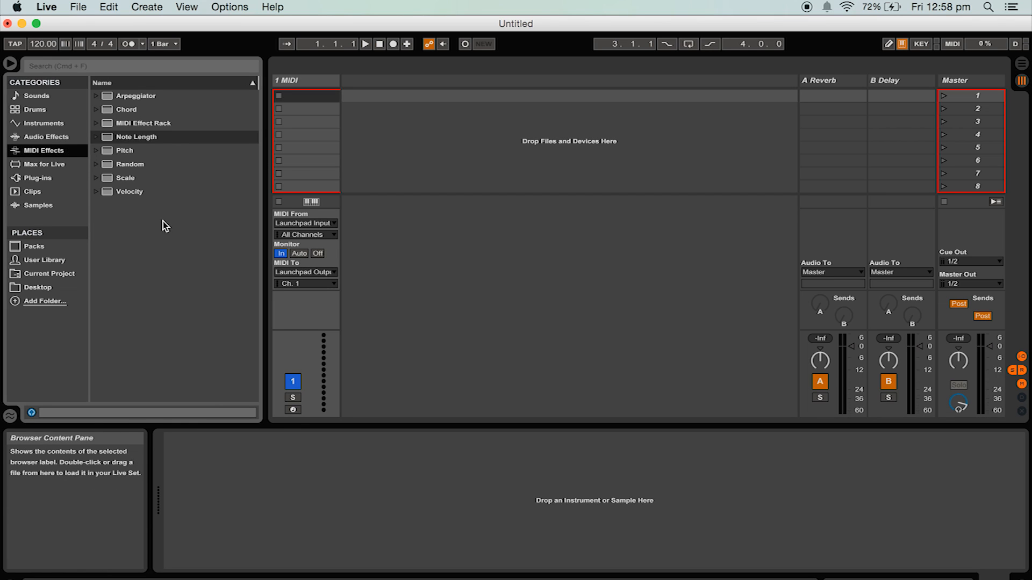
left_click(135, 96)
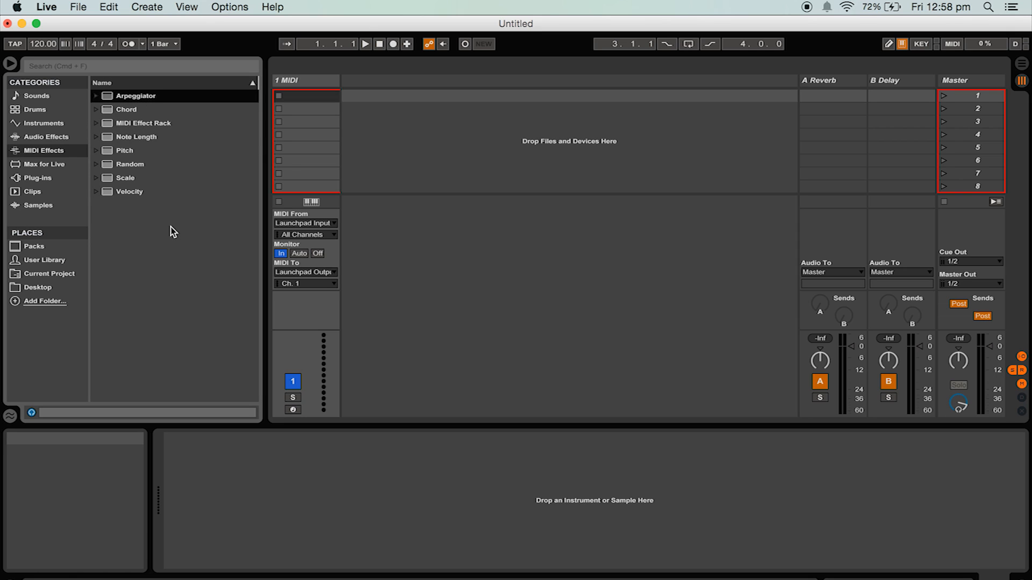
left_click(126, 109)
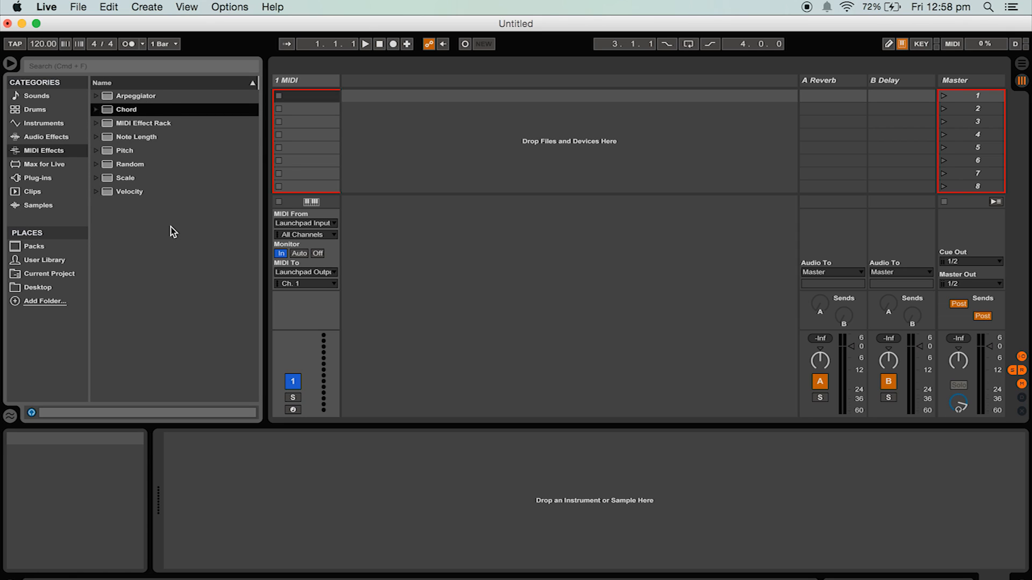
left_click(137, 137)
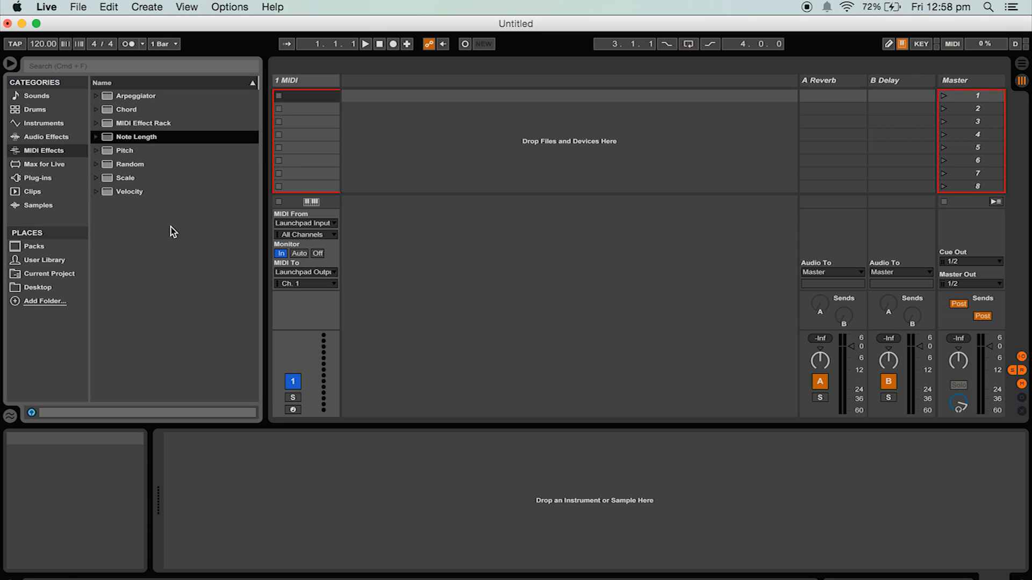
left_click(125, 150)
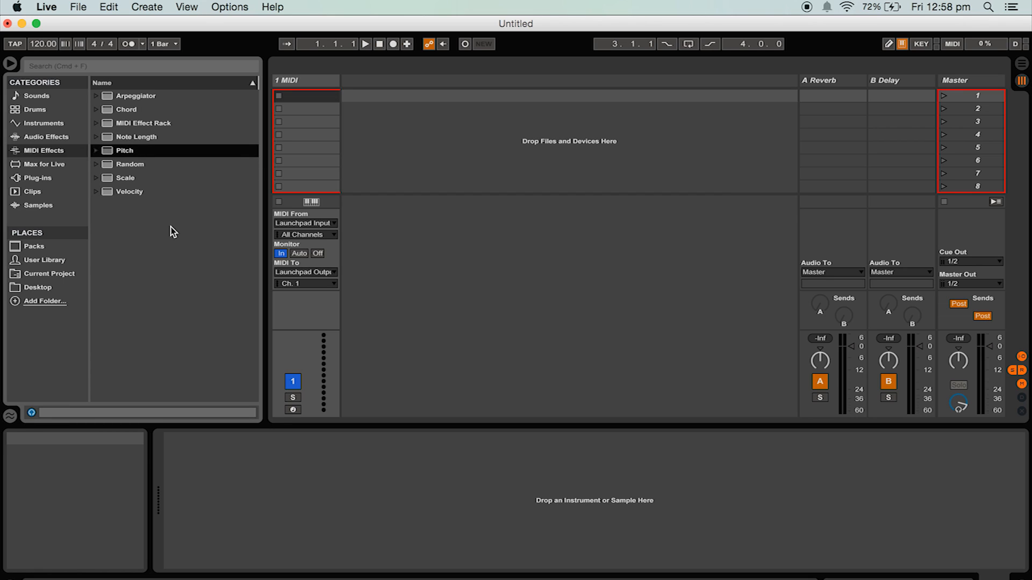
left_click(130, 164)
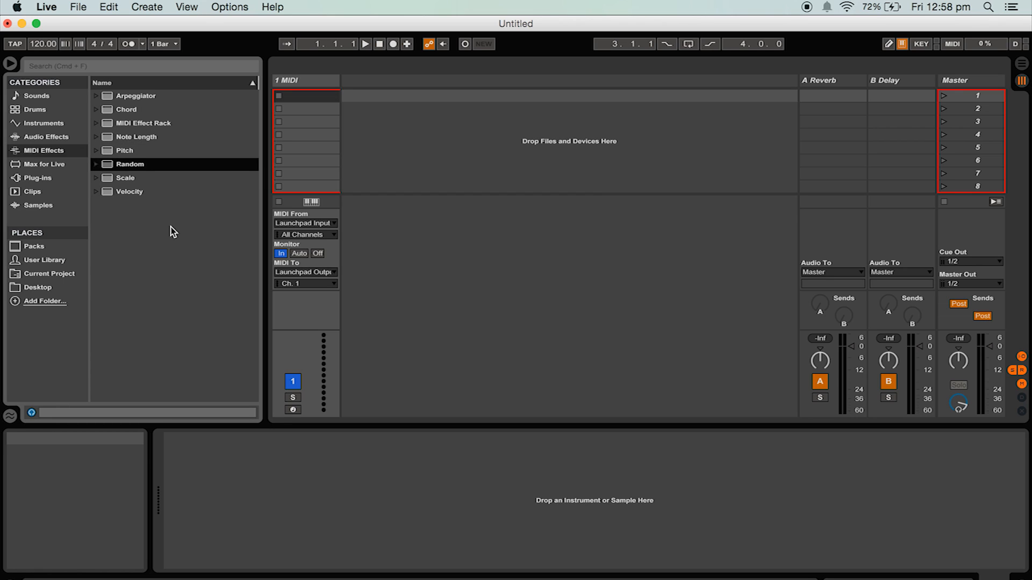
left_click(129, 191)
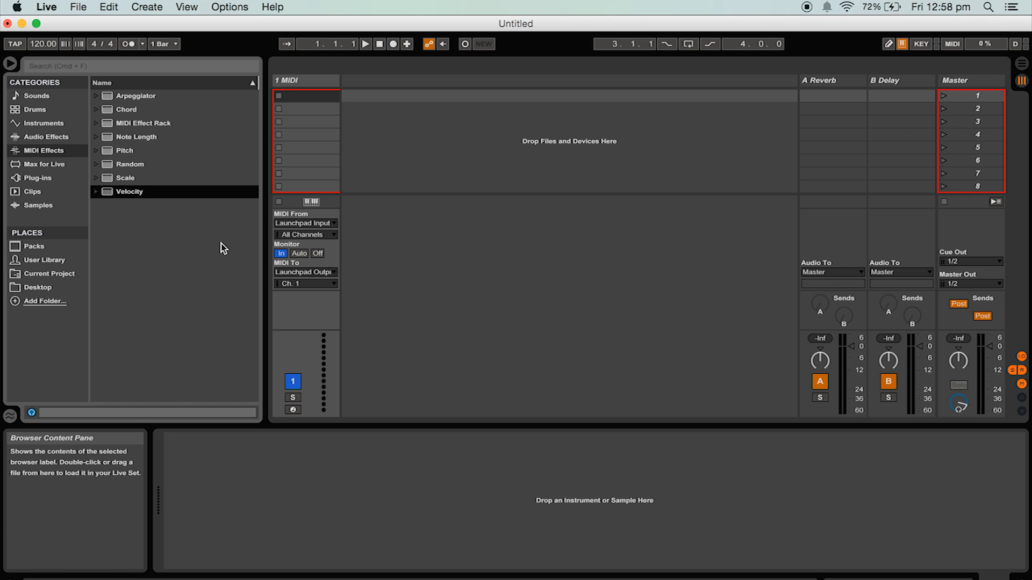
mouse_move(158, 135)
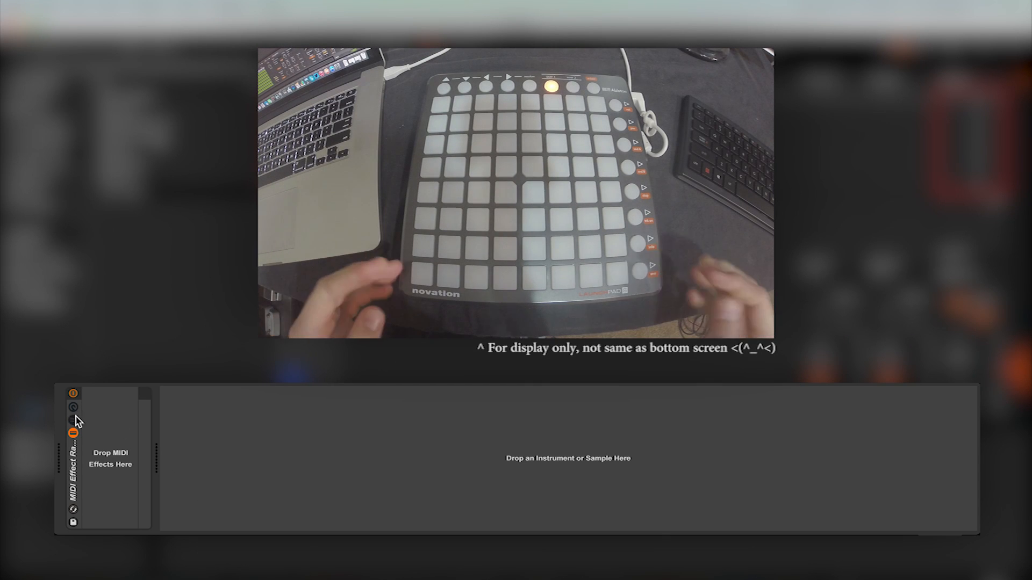
Step: Add a MIDI Effect Rack with one chain and show its key zone editor
left_click(73, 421)
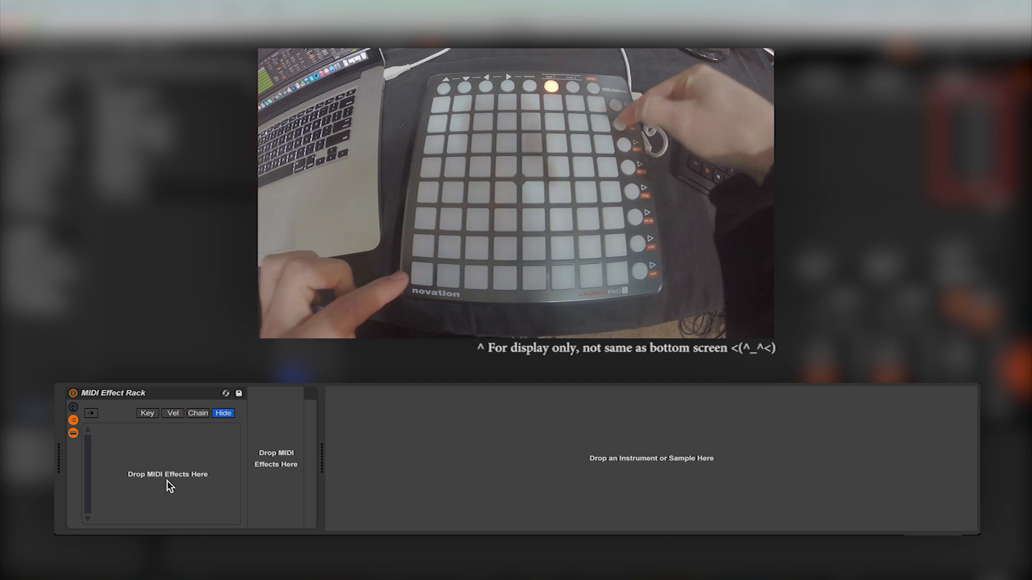
mouse_move(414, 509)
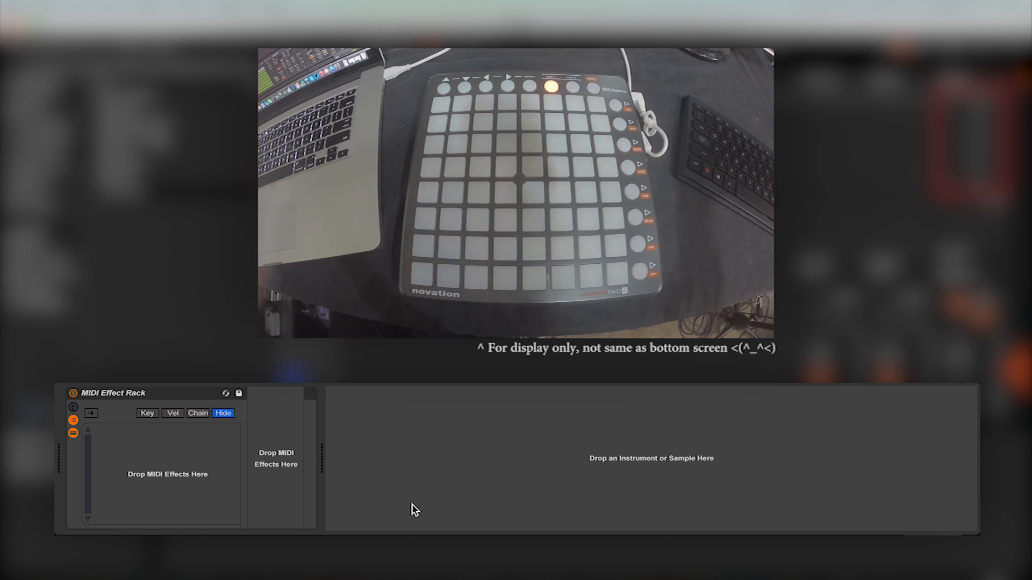
left_click(147, 414)
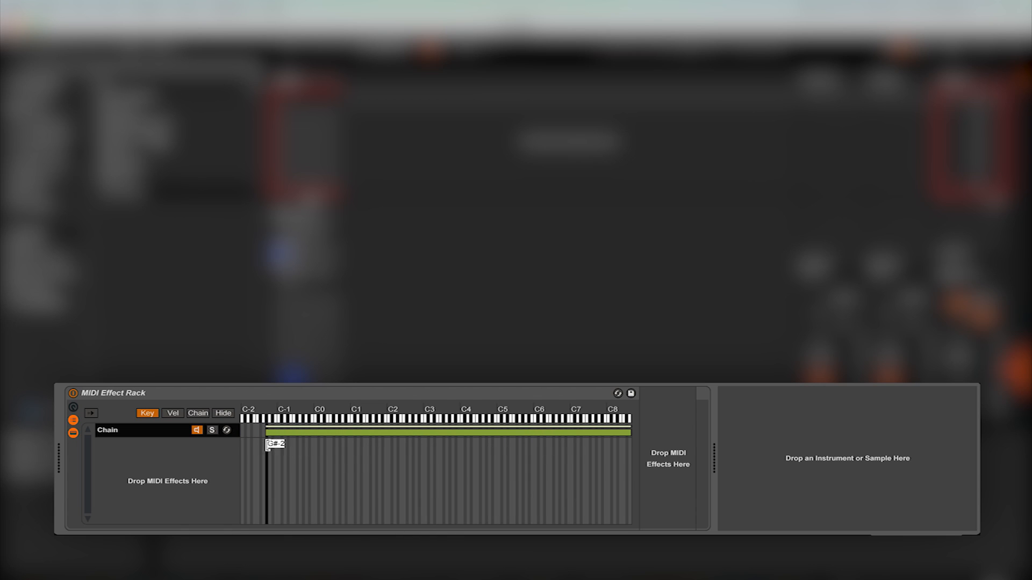
Step: Drag the chain's key zone edges so it spans roughly C1 to C2
left_click_drag(266, 436, 298, 436)
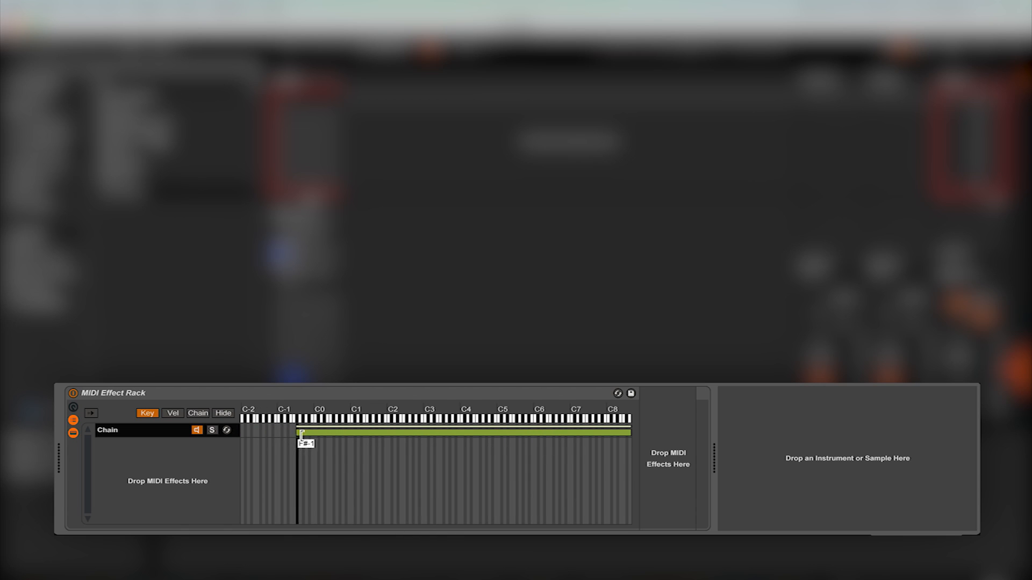
left_click_drag(301, 432, 419, 432)
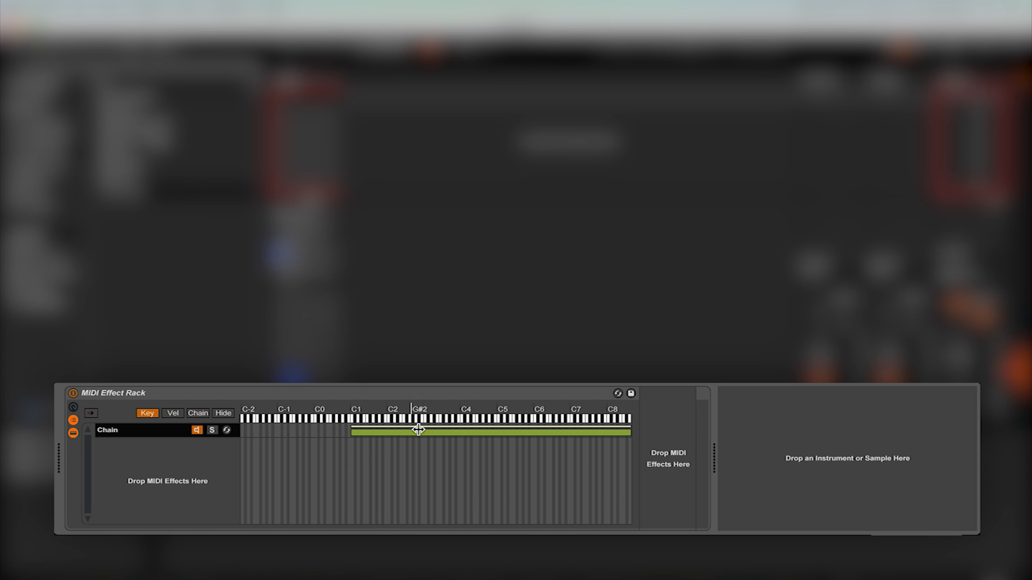
left_click_drag(629, 431, 398, 430)
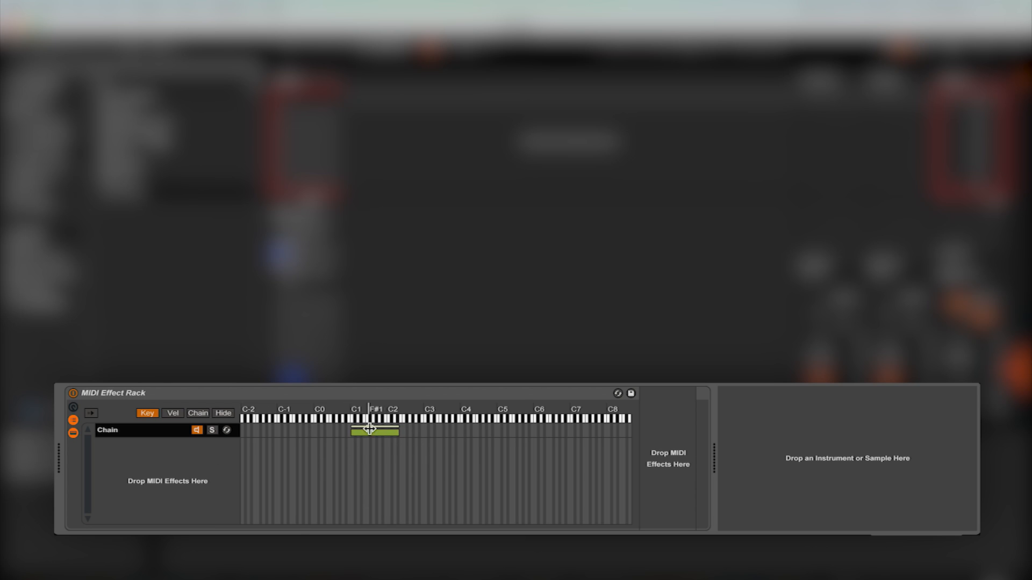
key("ctrl+d")
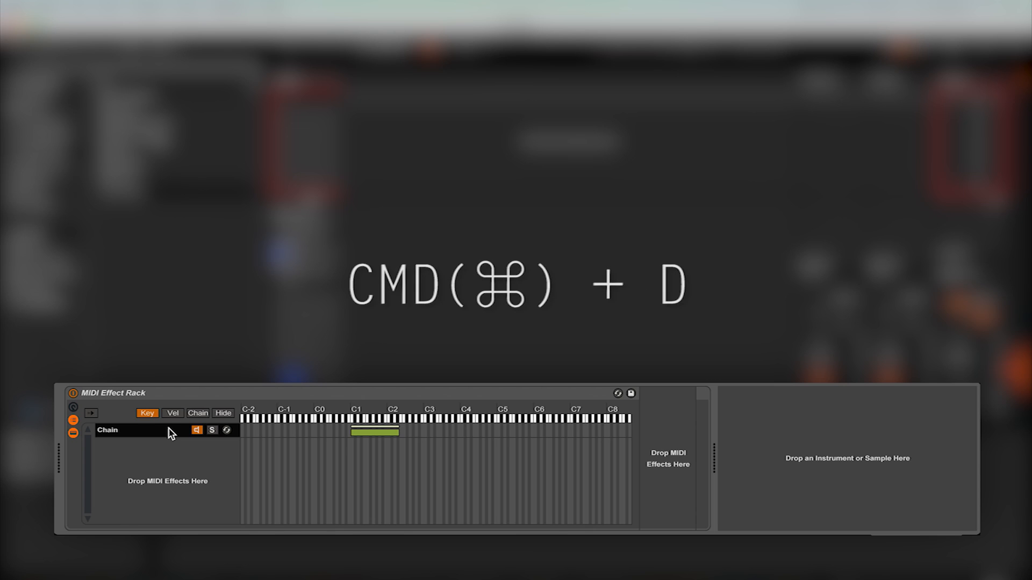
Step: Duplicate the chain with Cmd+D and move the copy's key zone up to around C3–D4
key("cmd+d")
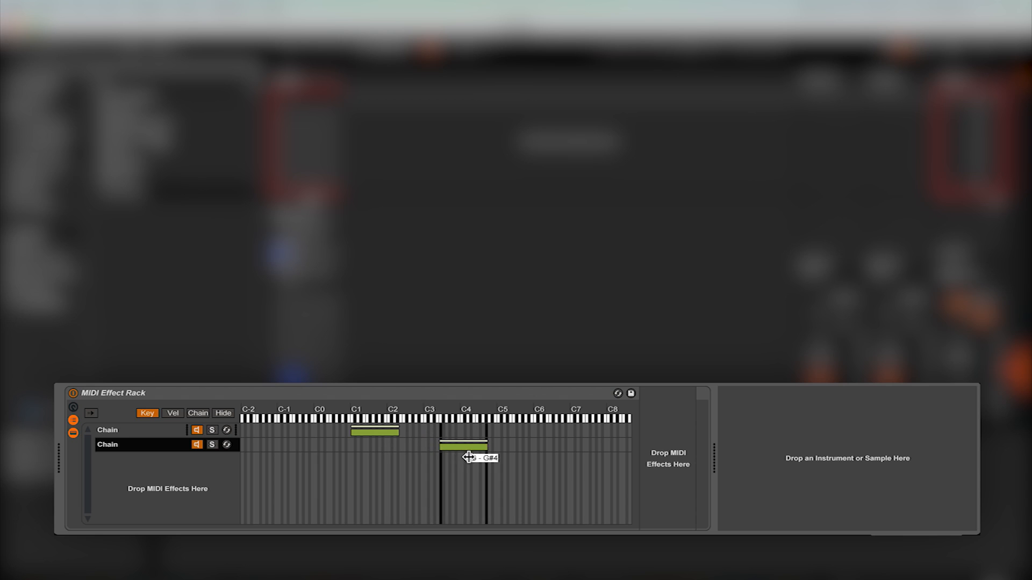
left_click_drag(467, 448, 471, 448)
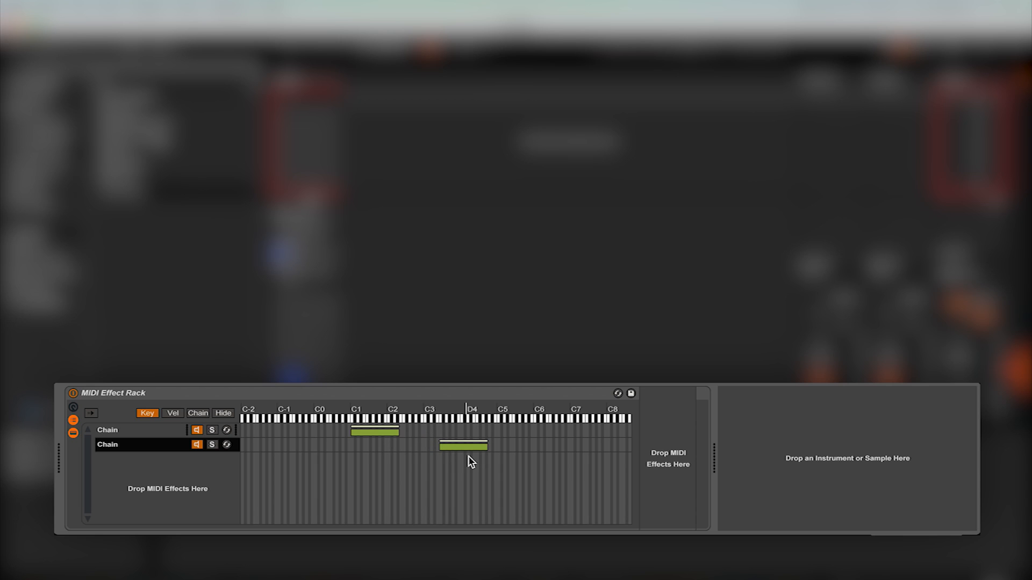
left_click_drag(483, 448, 486, 448)
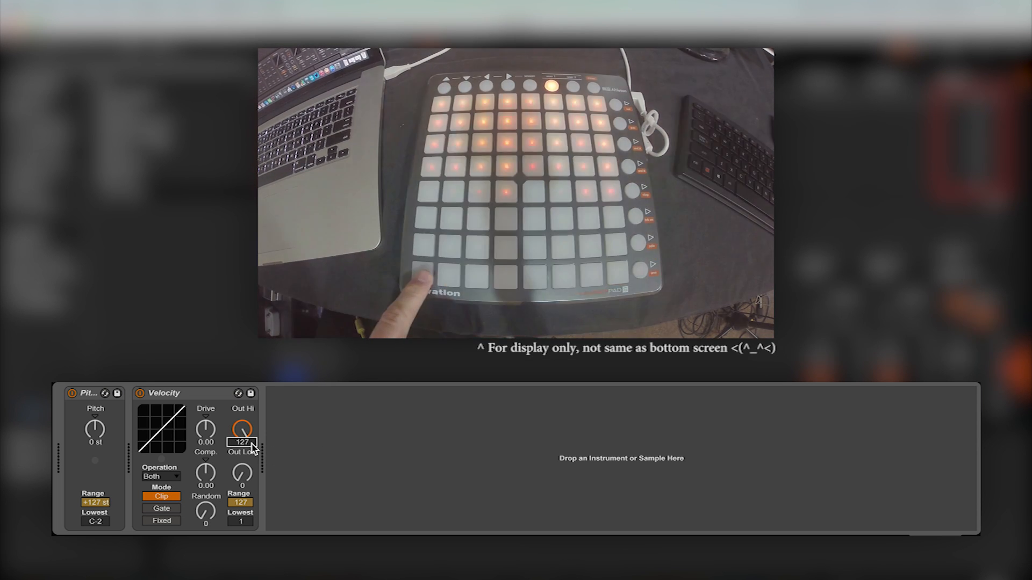
Step: Set the Velocity effect's highest output value to 127
left_click_drag(241, 442, 242, 448)
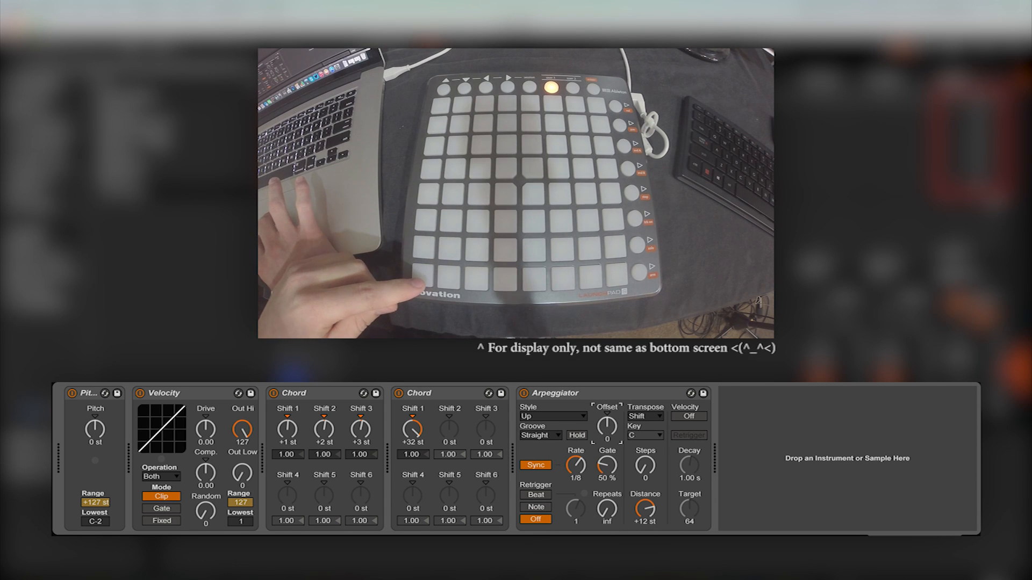
Step: Raise the Arpeggiator rate from 1/8 to 1/16
left_click_drag(608, 425, 612, 408)
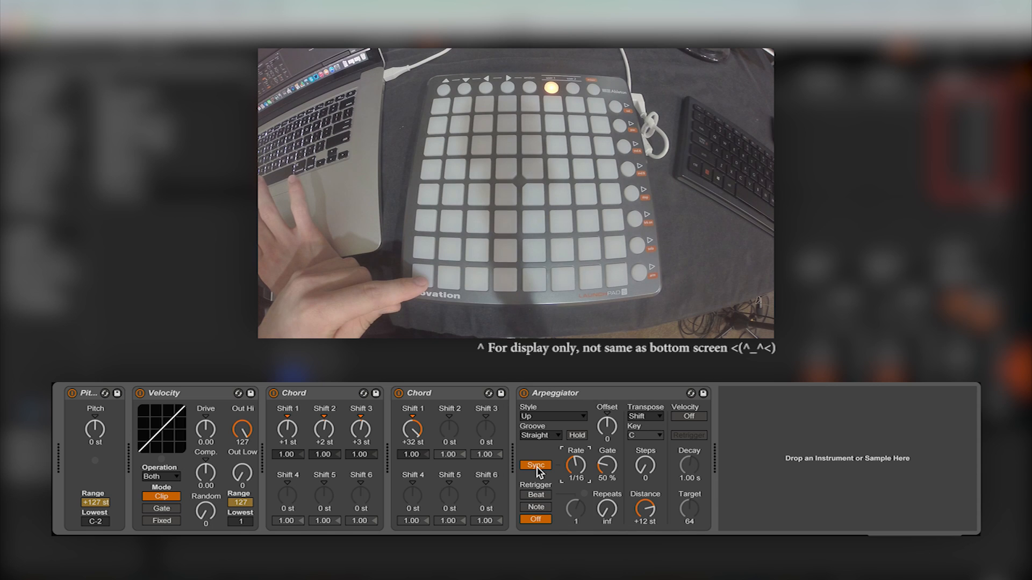
Step: Set the Arpeggiator to 1/48 rate with 4 repeats and enable Hold
left_click(535, 465)
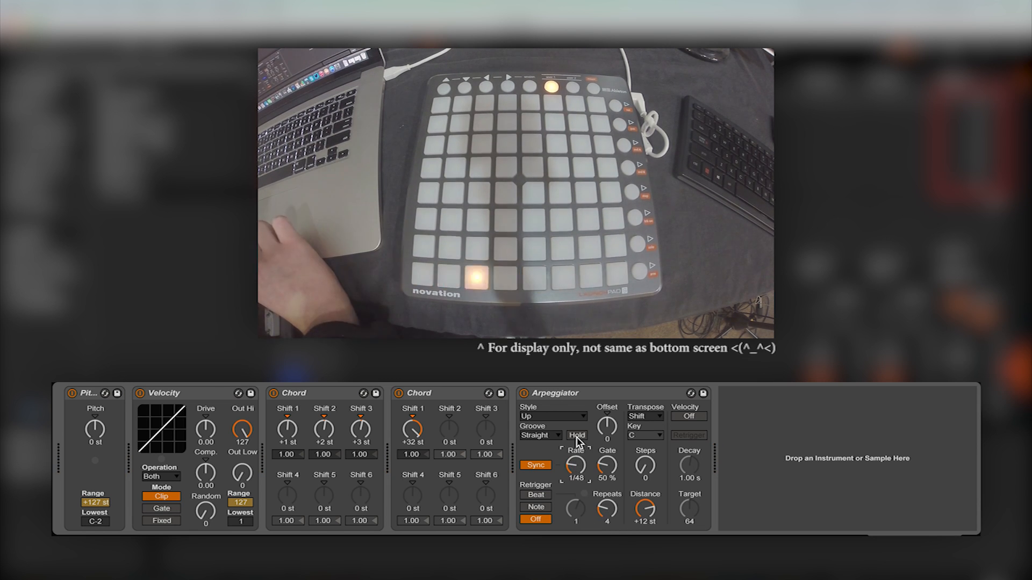
left_click(575, 436)
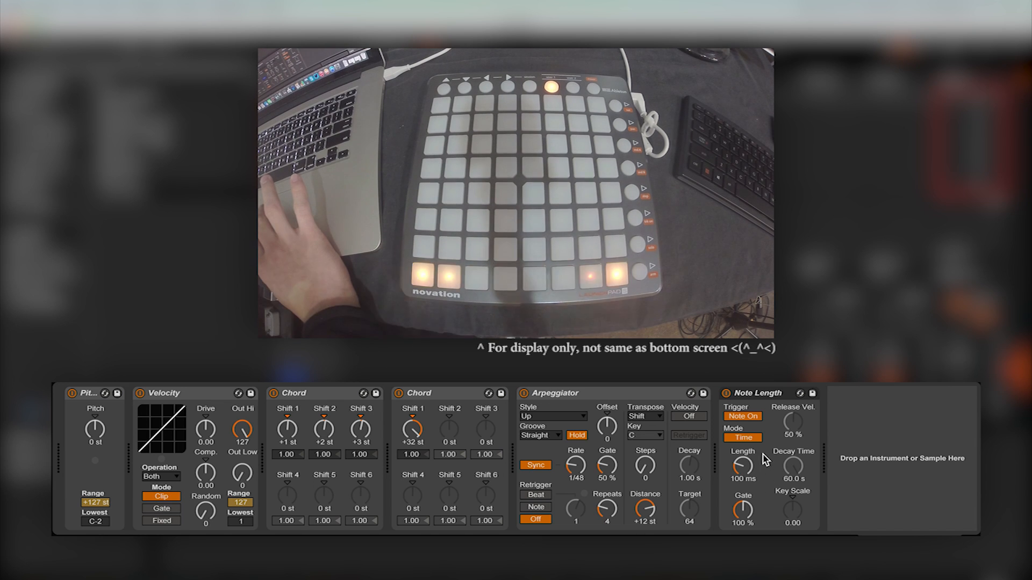
Step: Set the Note Length effect's length to 100 ms
left_click_drag(742, 467, 742, 454)
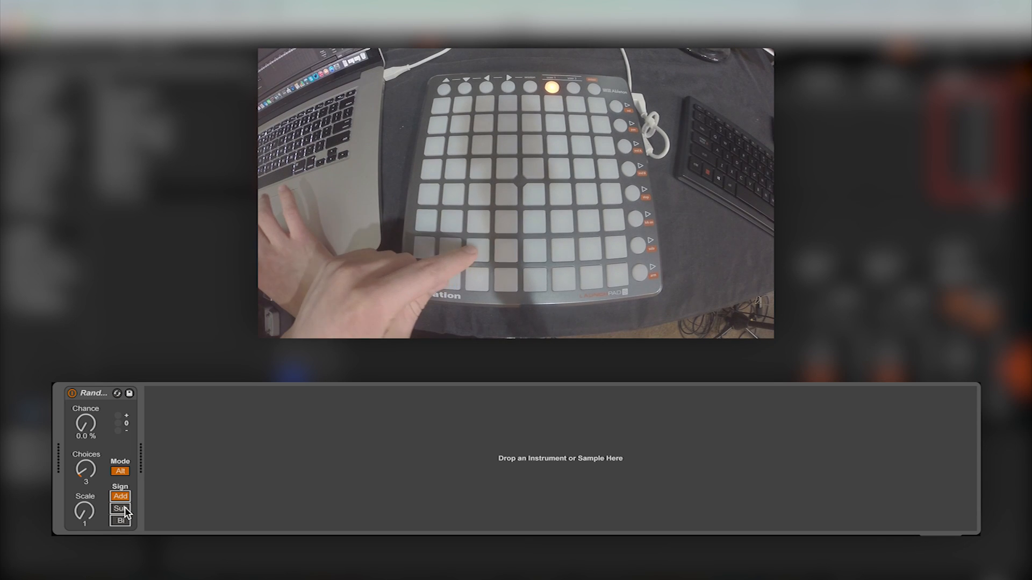
Step: Switch the Random effect's Sign from Add to Sub
left_click(120, 508)
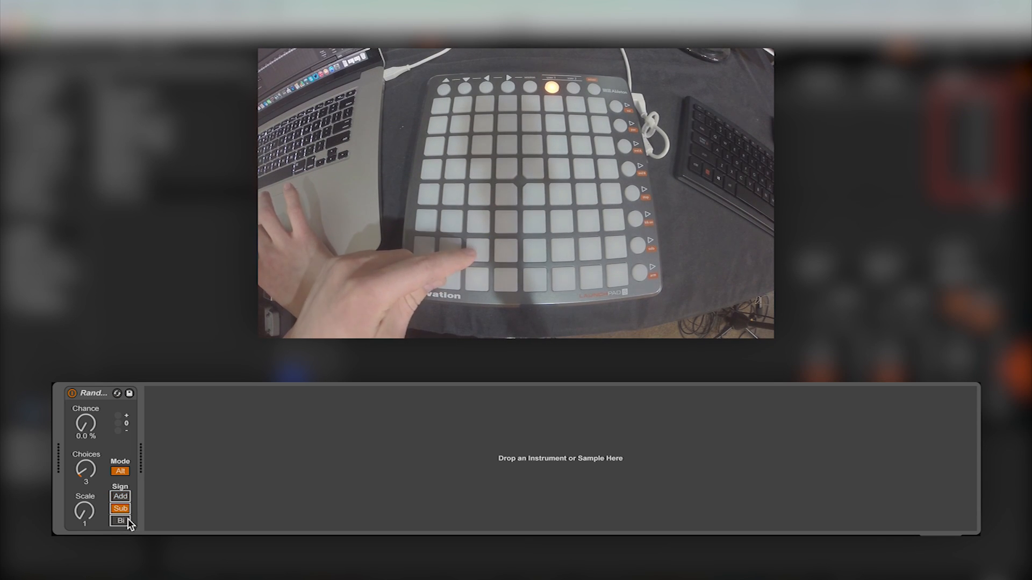
left_click(120, 522)
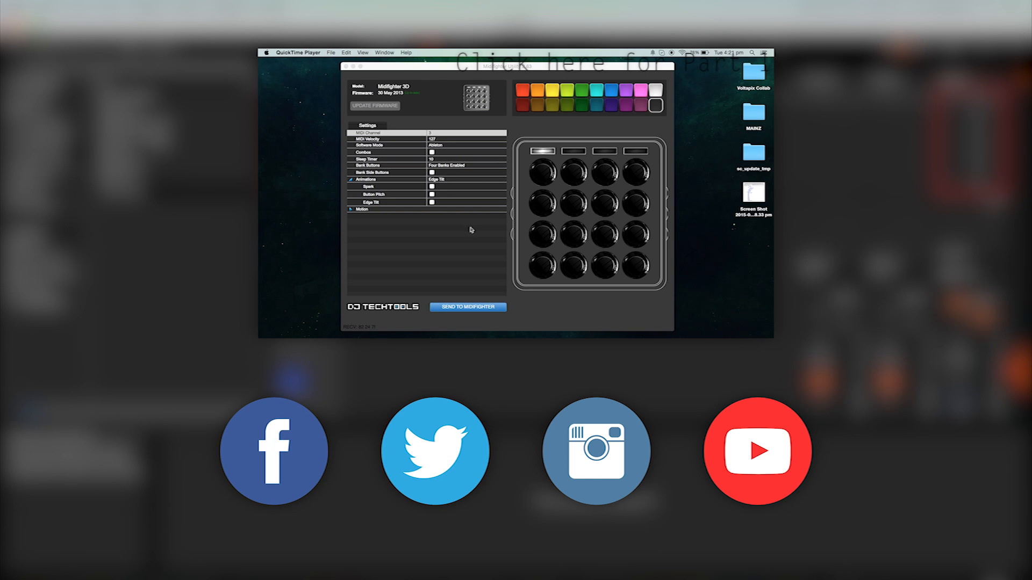
mouse_move(446, 151)
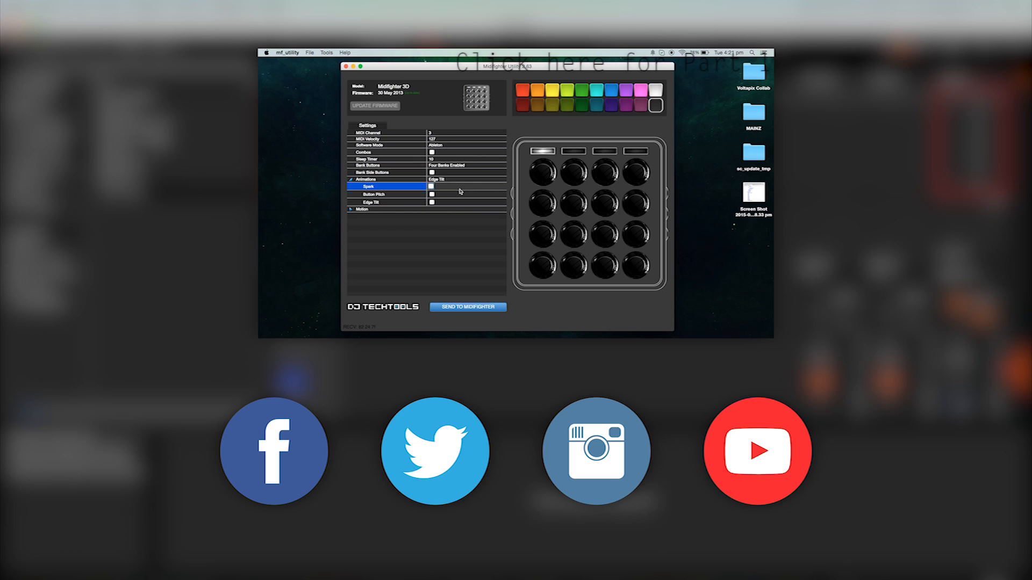
mouse_move(461, 193)
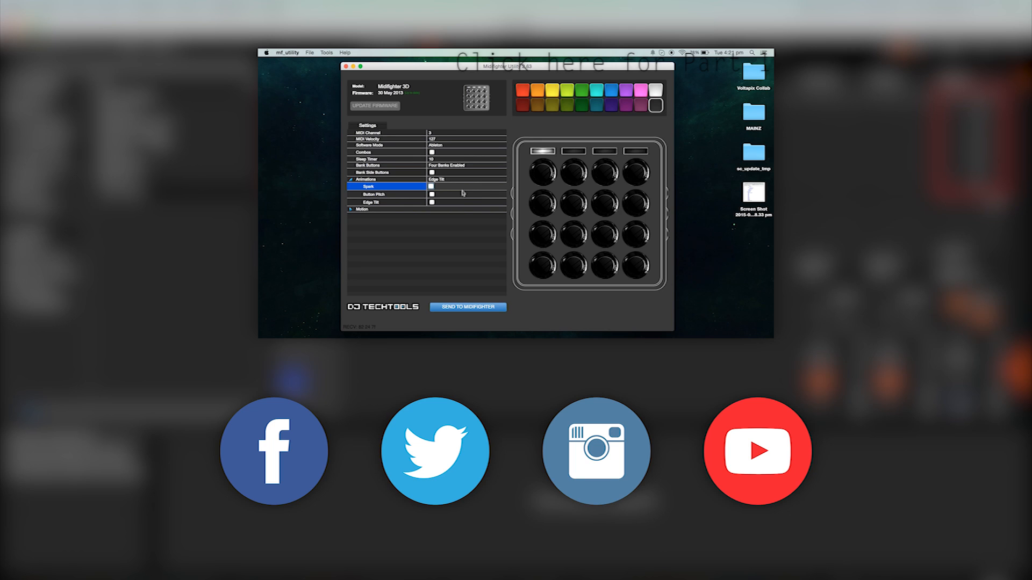
Step: Tick Edge Tilt animation in the Midi Fighter 3D settings preview on the outro screen
left_click(432, 202)
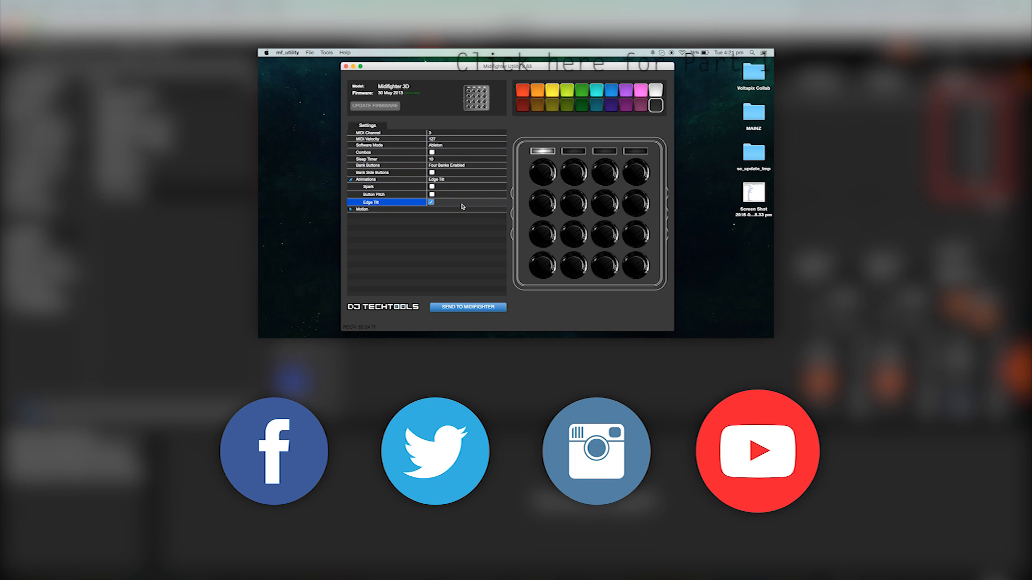